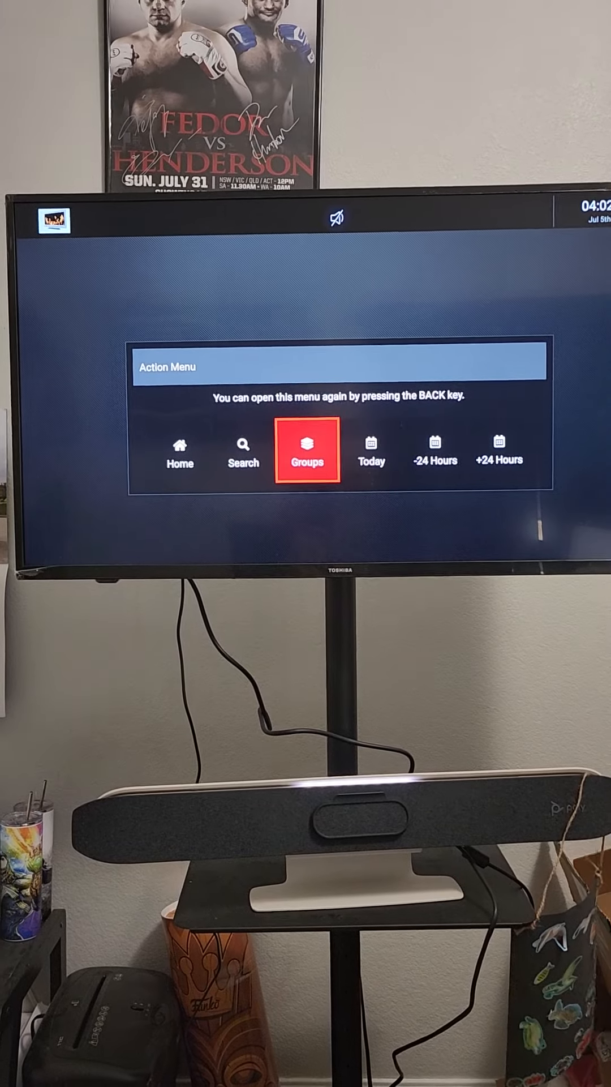
Step: Bring up the Select Group list from the Action Menu's Groups entry
{"action": "left_click", "coordinate": [307, 454]}
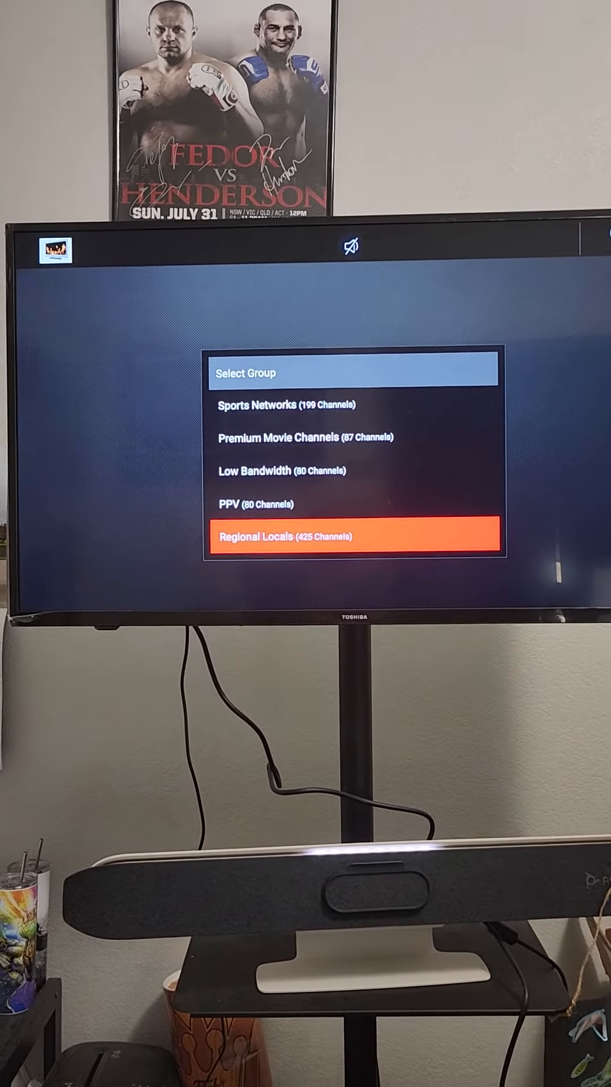
Step: Load Regional Locals into the guide and scroll the ABC channels to 5307–5313
{"action": "left_click", "coordinate": [353, 537]}
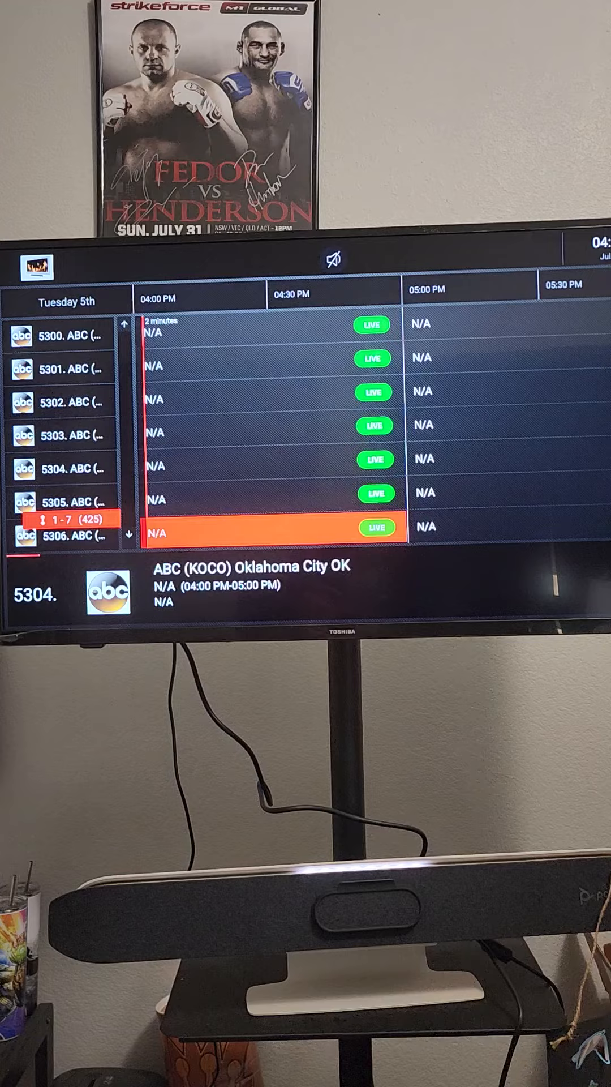
{"action": "scroll", "scroll_direction": "down", "scroll_amount": 3}
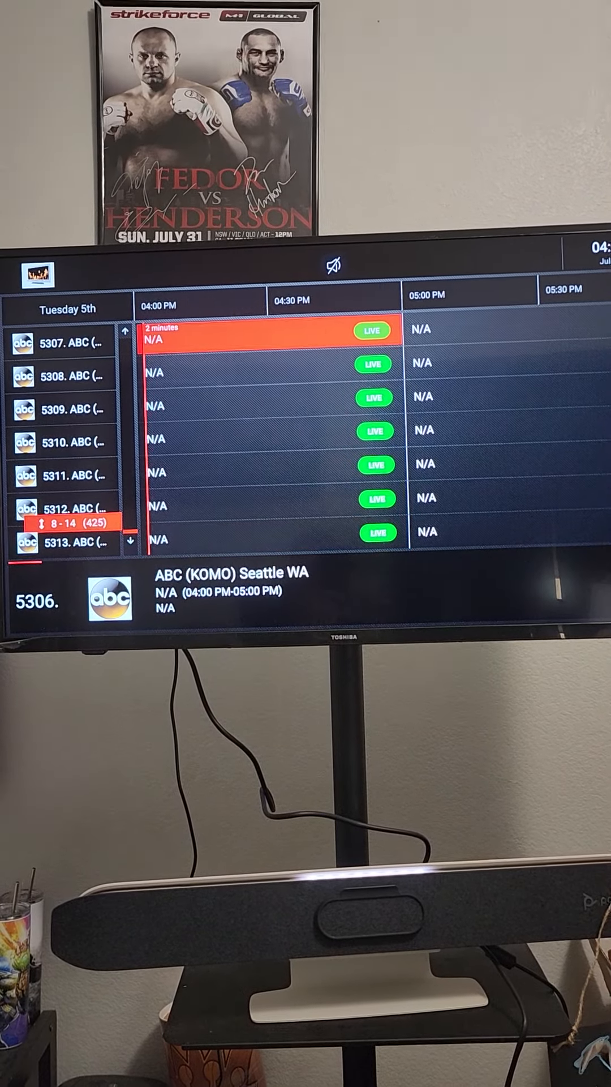